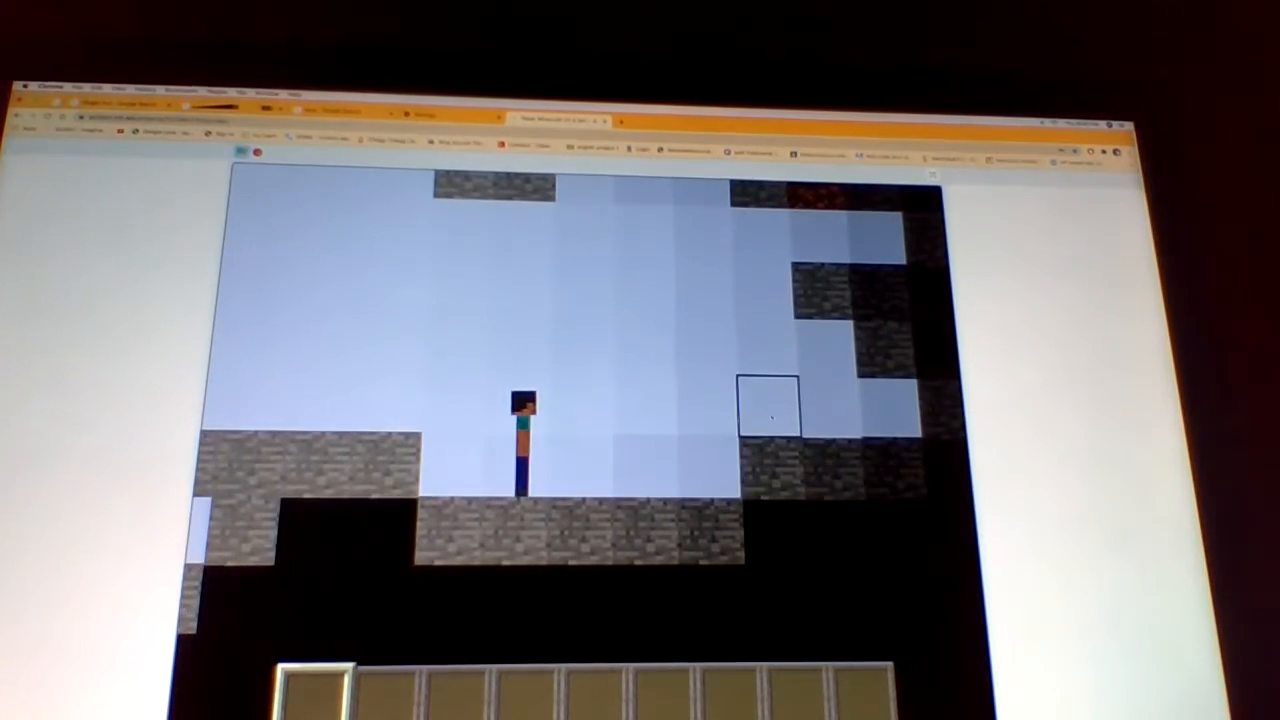
- Switch on fly mode and lift the character into the open sky above the stone
key("Up")
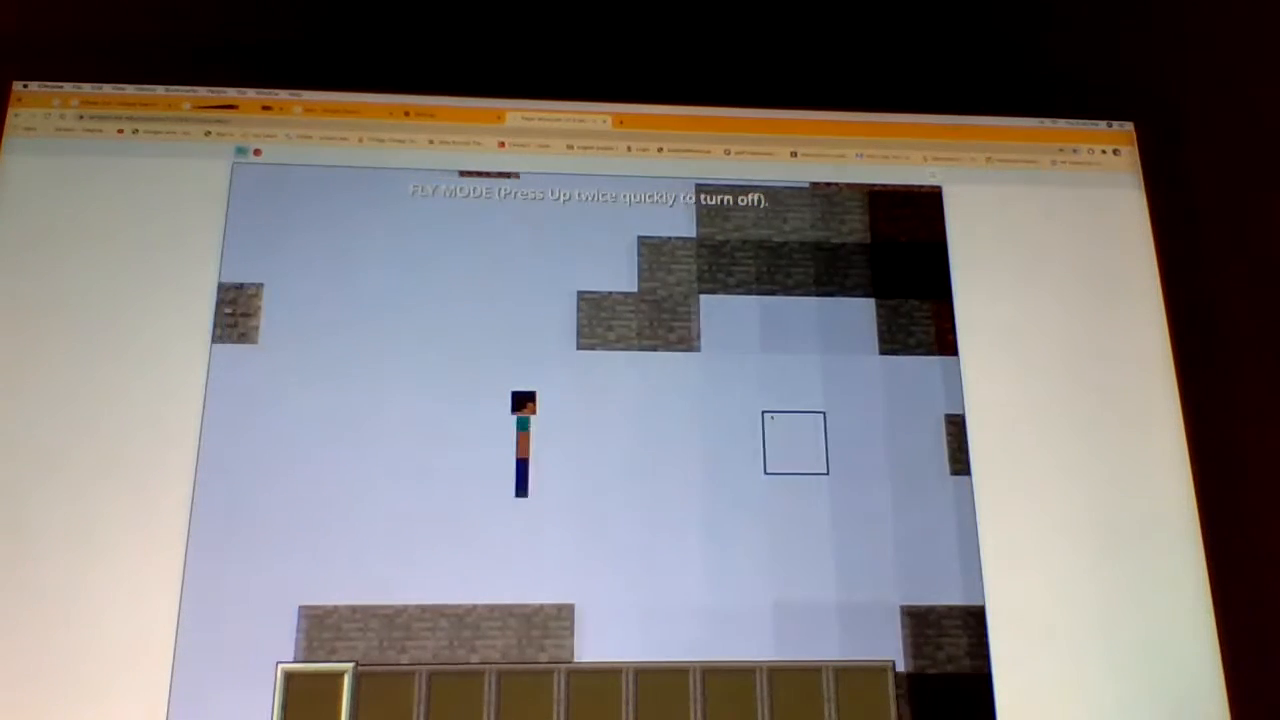